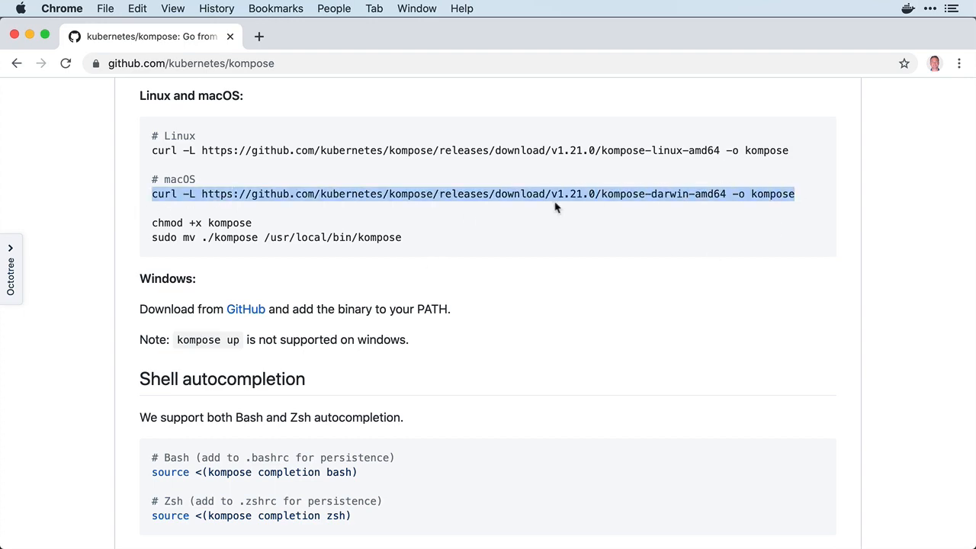
mouse_move(565, 210)
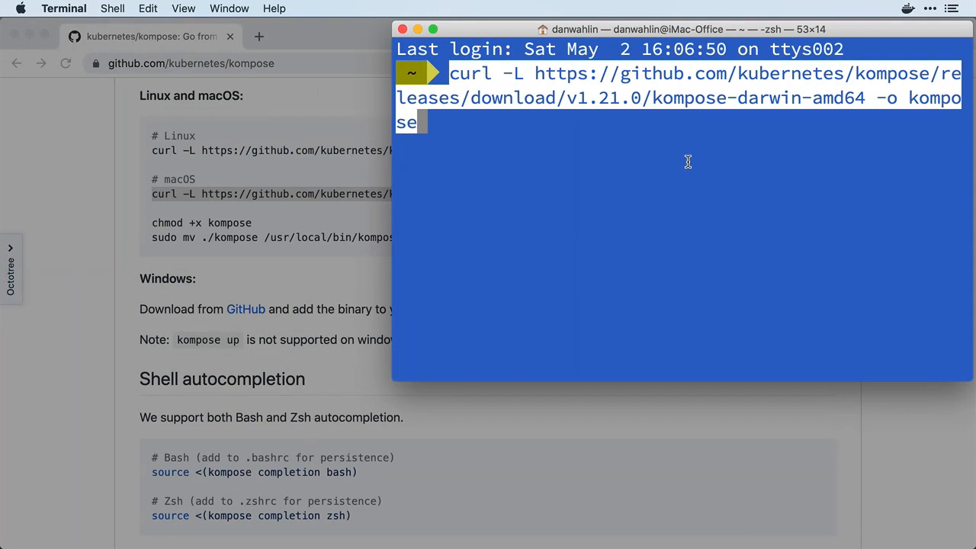
- Run the curl download for Kompose and begin the 'sudo mv ./kompose' command
key("Return")
type("chmod +x kompose")
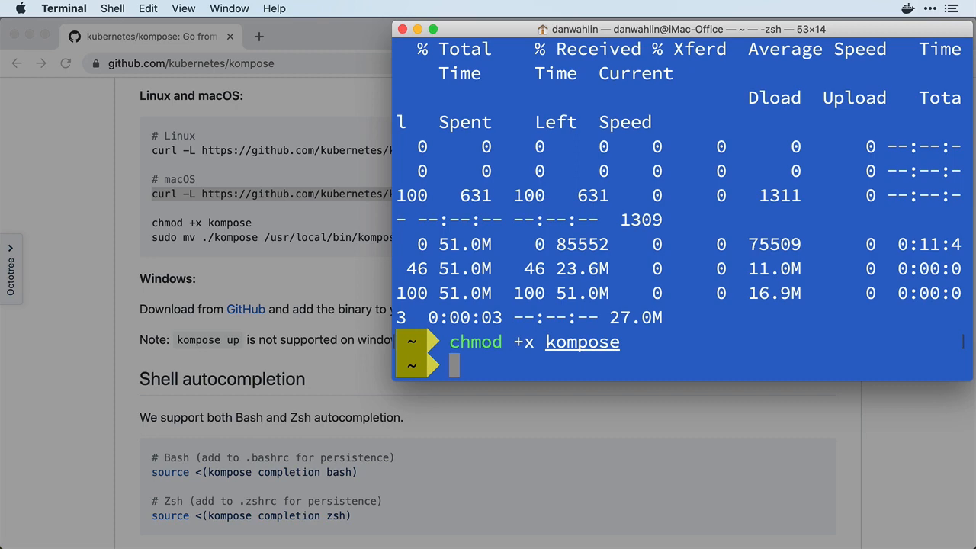
type("sudo mv ./kompose")
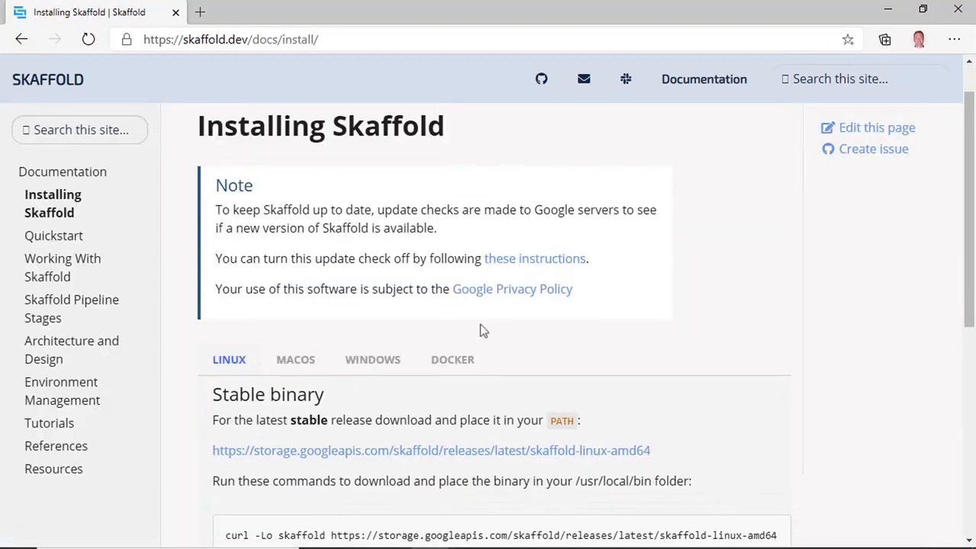
- Download the Windows Skaffold stable binary, keep it anyway, and bring up its file actions in Downloads
left_click(372, 360)
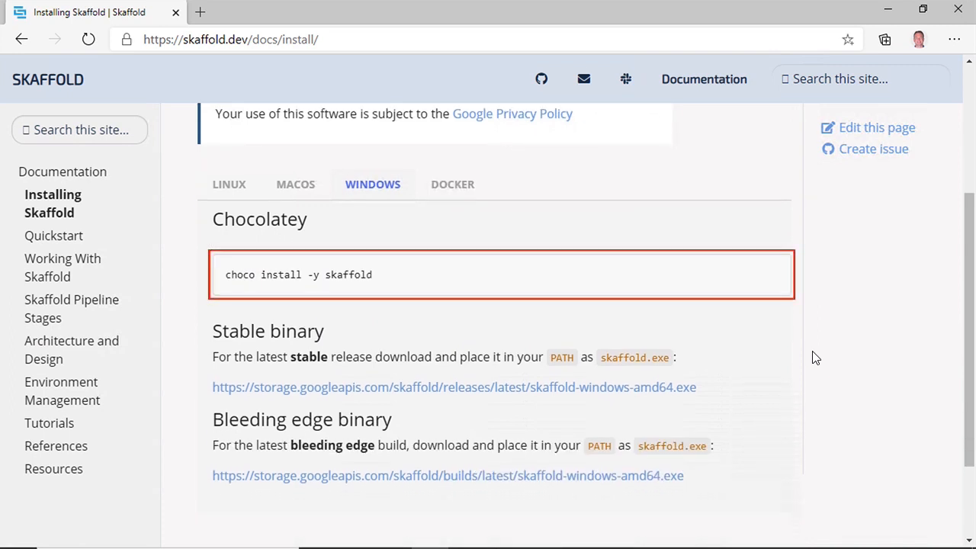
mouse_move(546, 391)
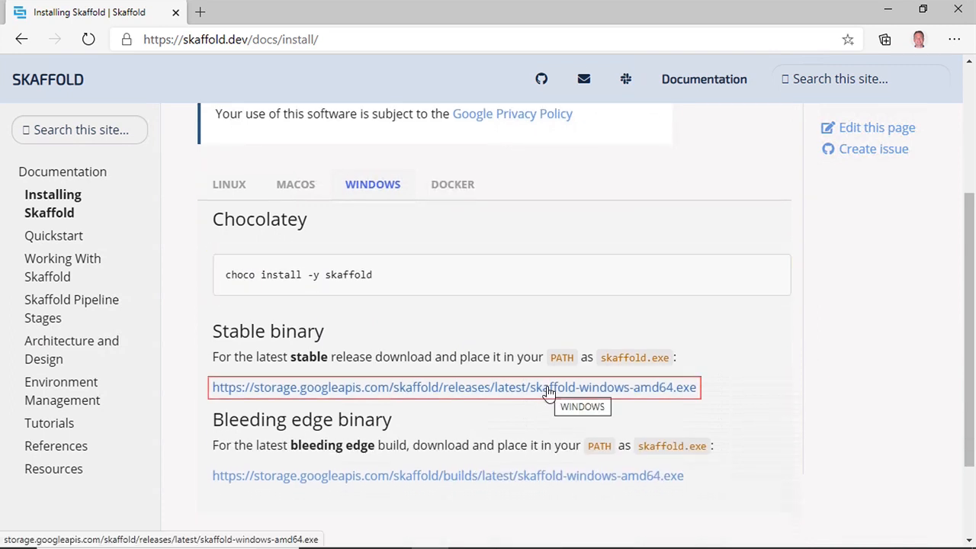
mouse_move(683, 360)
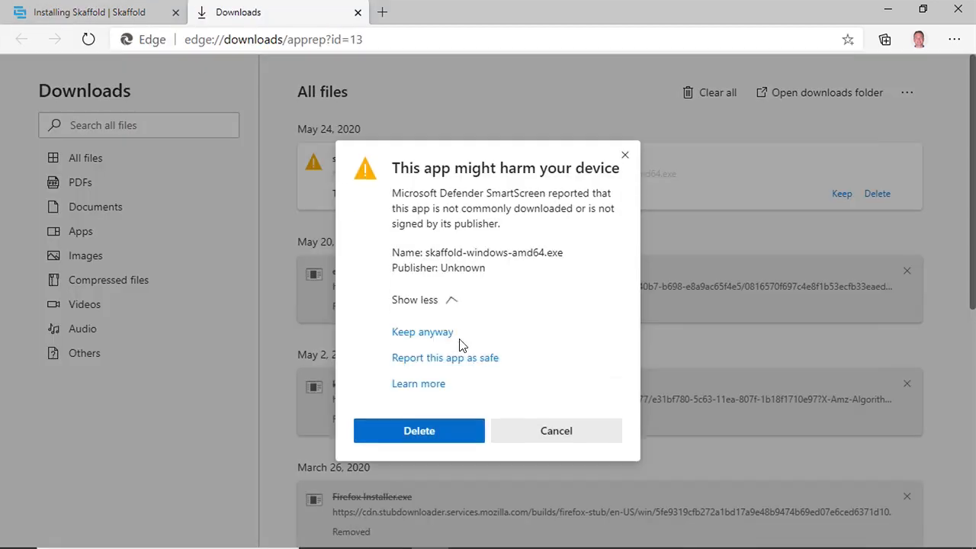
left_click(421, 332)
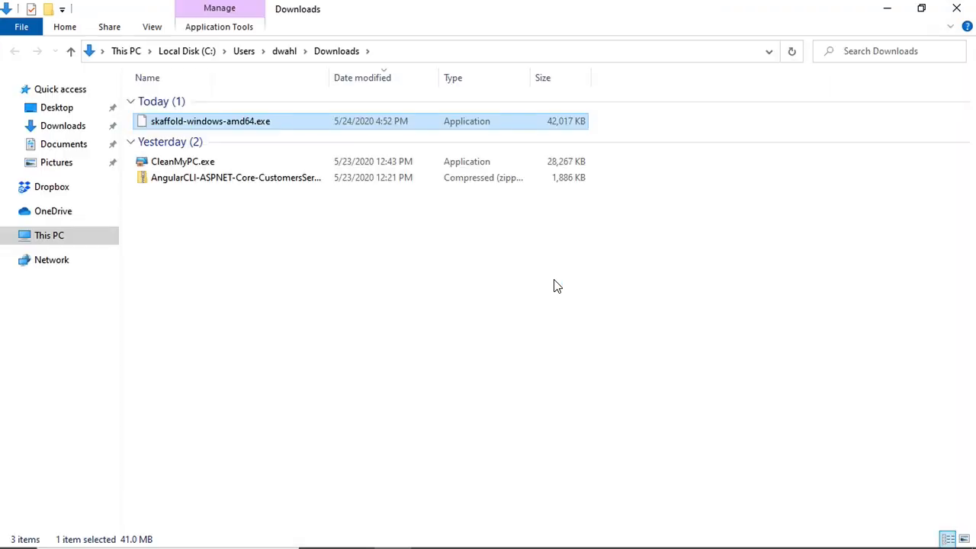
right_click(210, 120)
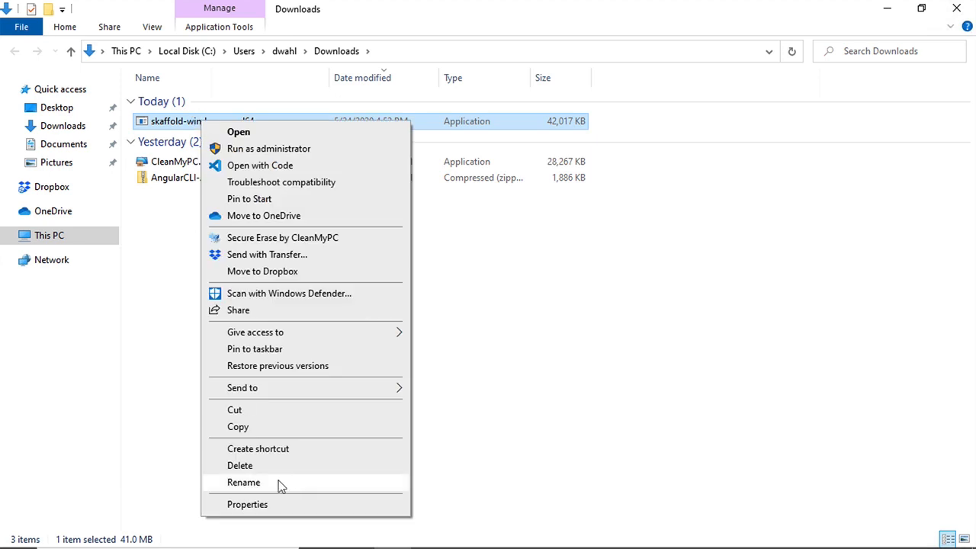